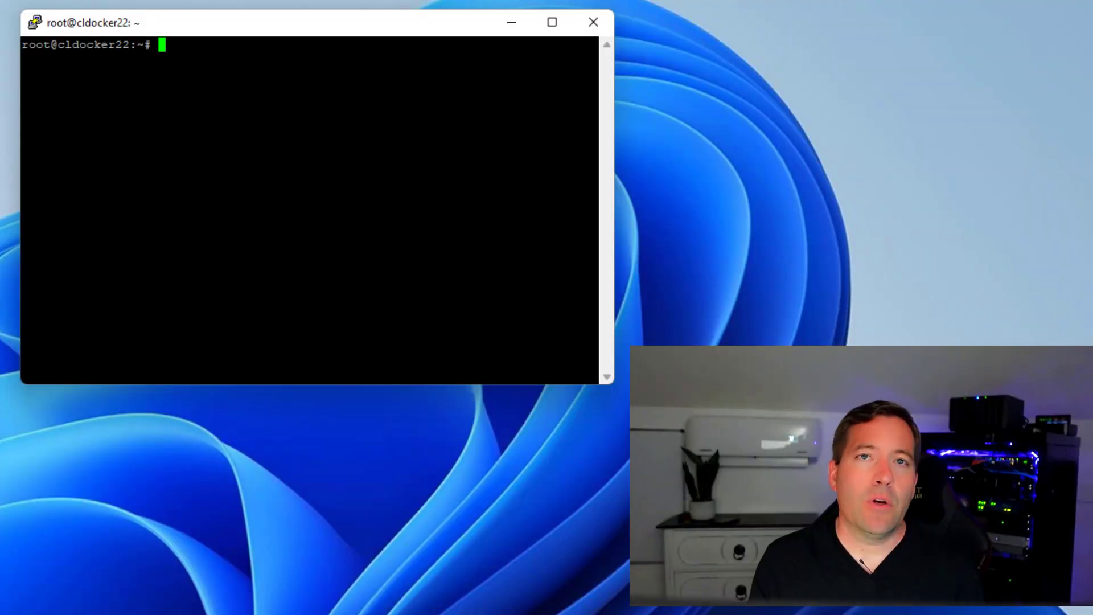
pyautogui.moveTo(673, 292)
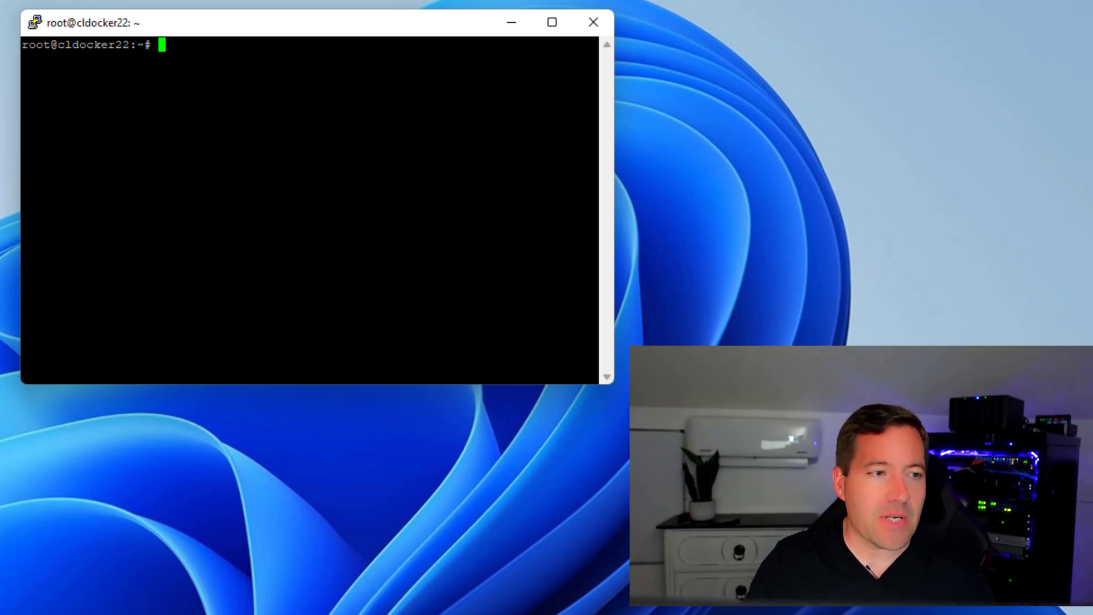
# - Run 'service nginx status' to see whether Nginx is running
pyautogui.write('servi')
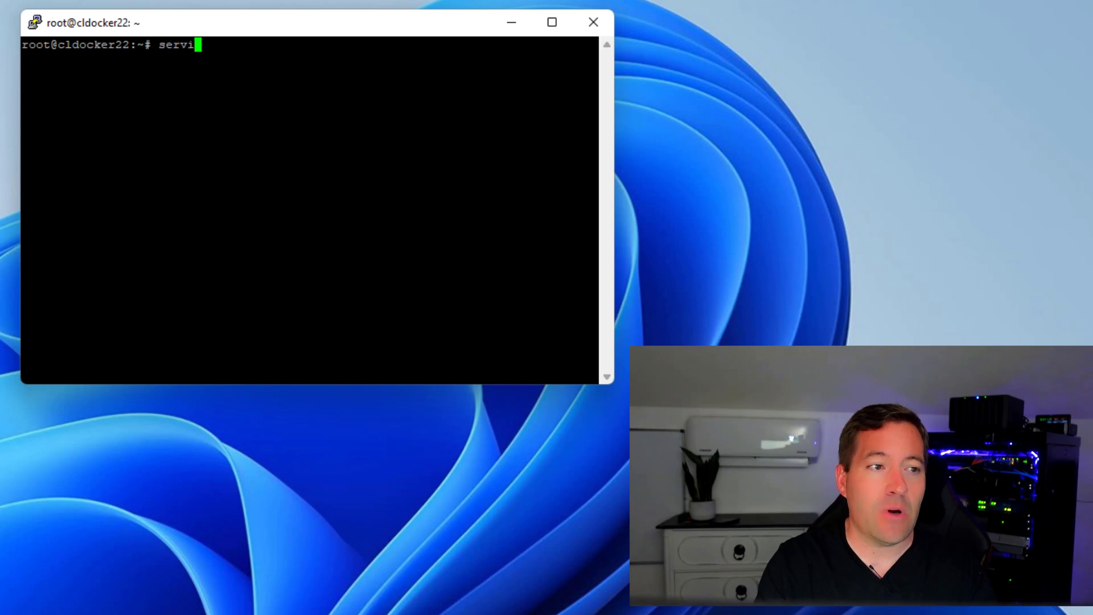
pyautogui.write('ce nginx status')
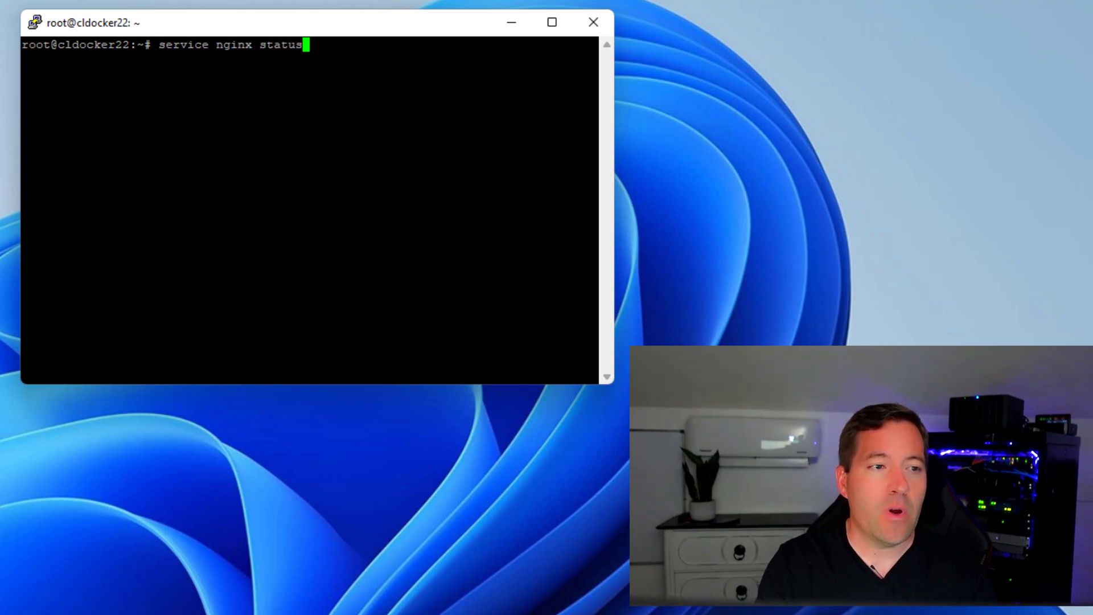
pyautogui.press('Return')
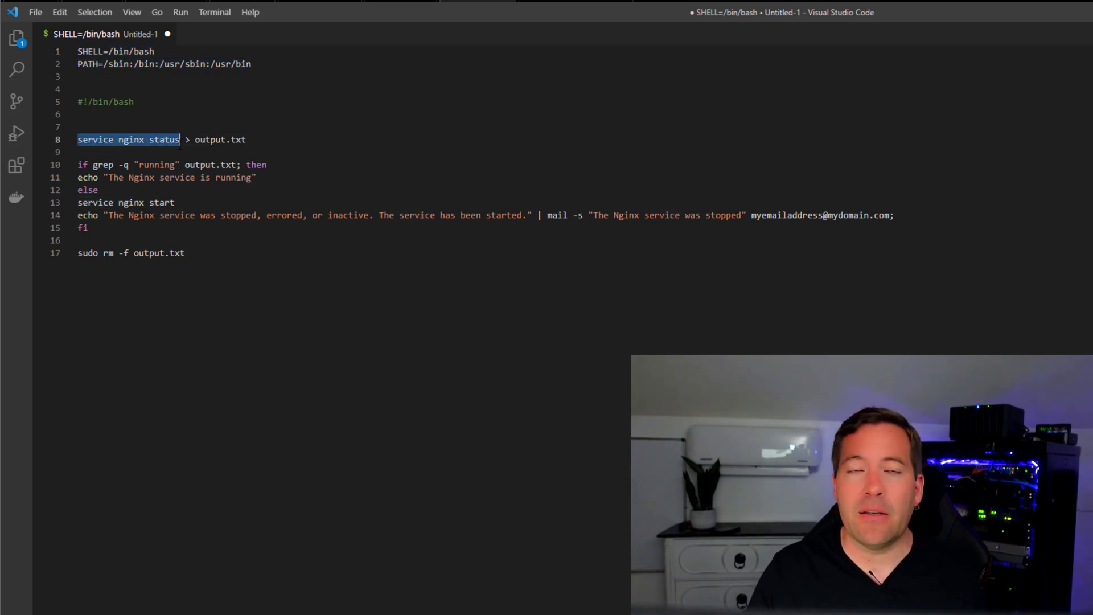
pyautogui.doubleClick(208, 139)
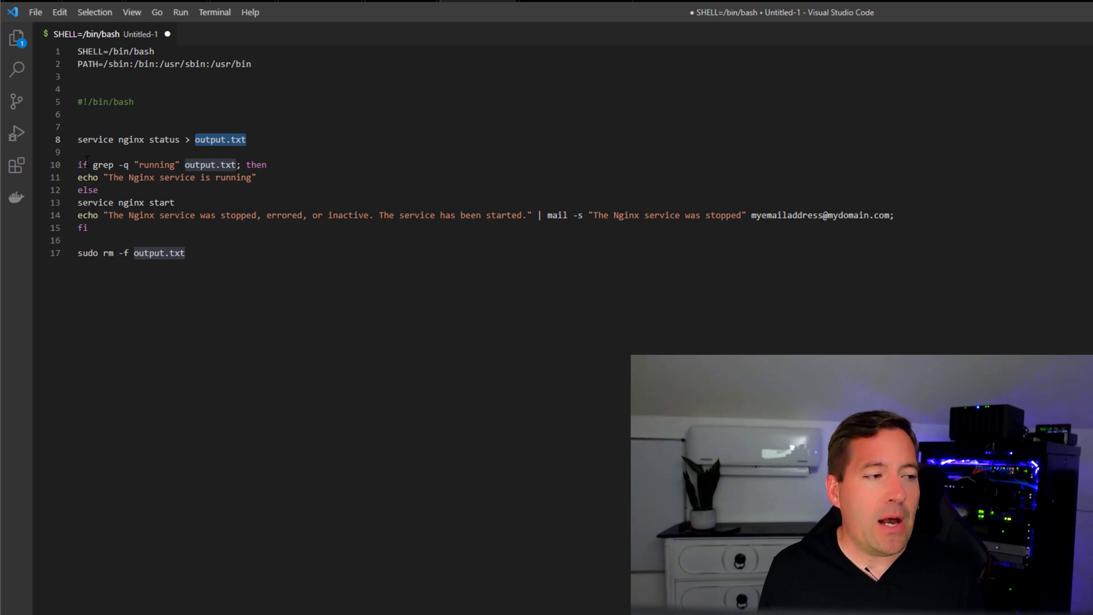
pyautogui.moveTo(14, 133)
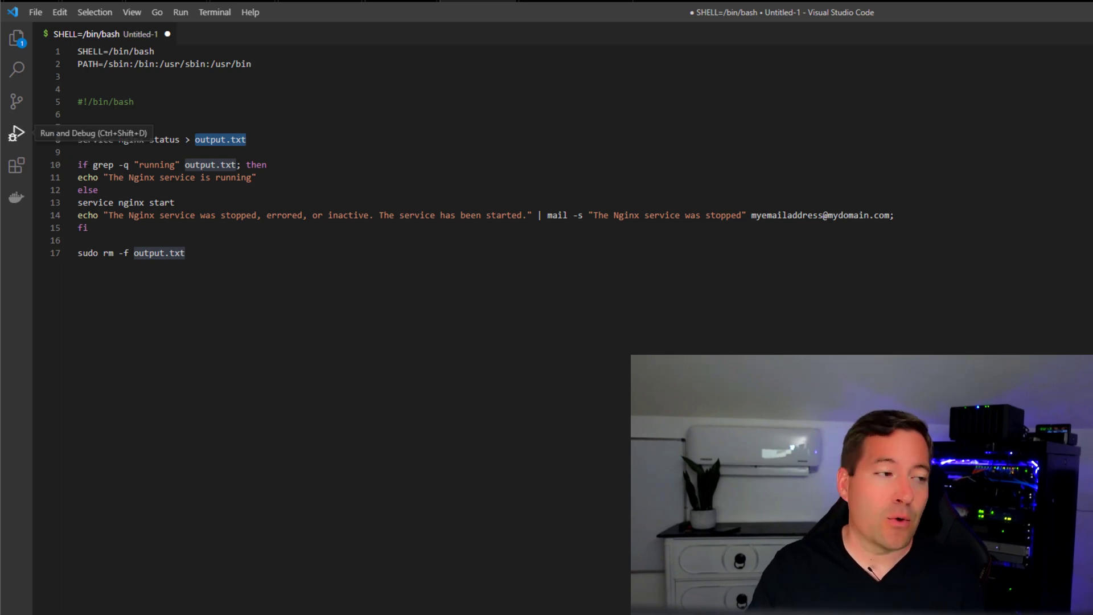
pyautogui.click(88, 190)
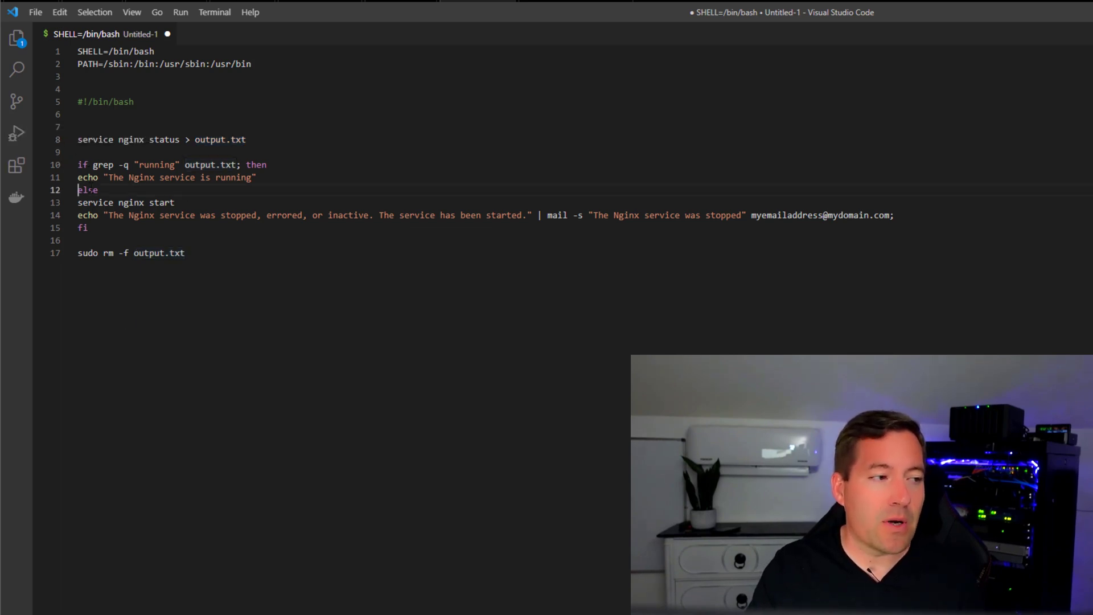
pyautogui.doubleClick(87, 190)
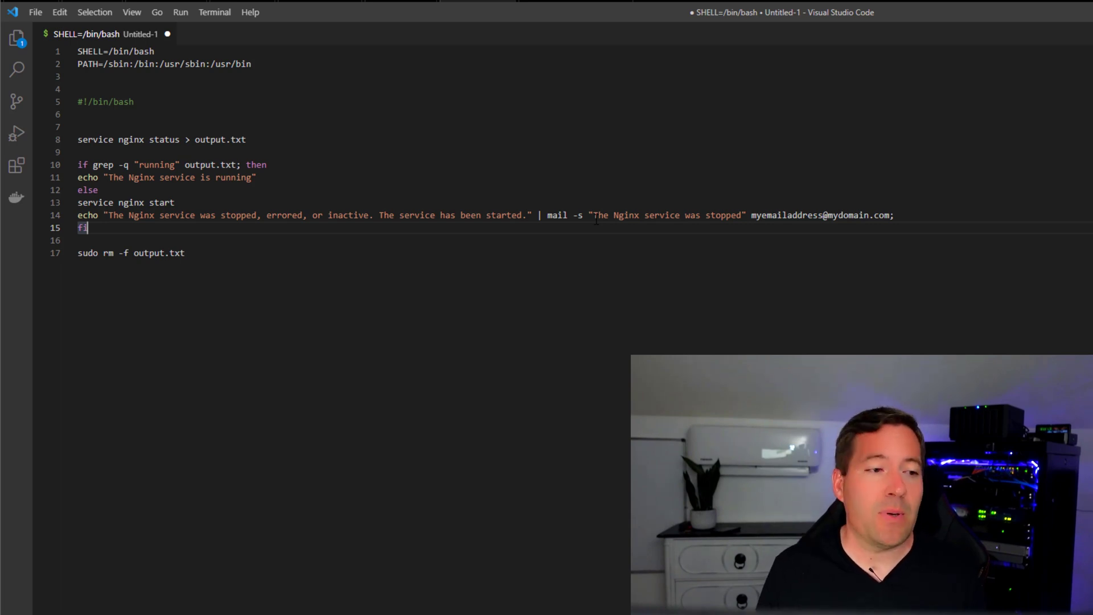
pyautogui.click(184, 253)
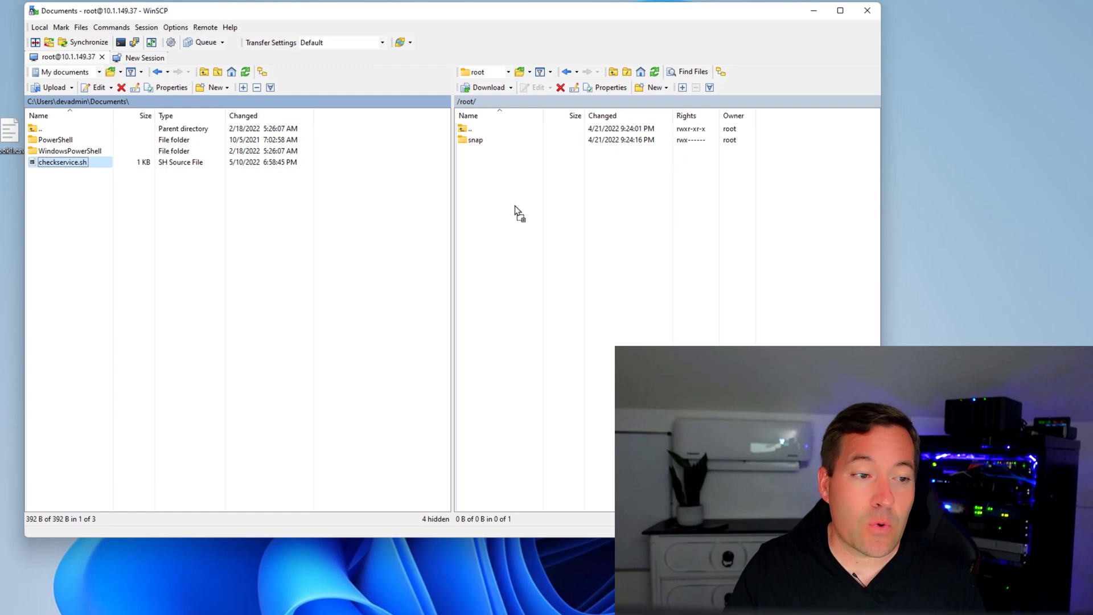
# - Upload checkservice.sh from local Documents to the server's /root folder
pyautogui.click(54, 88)
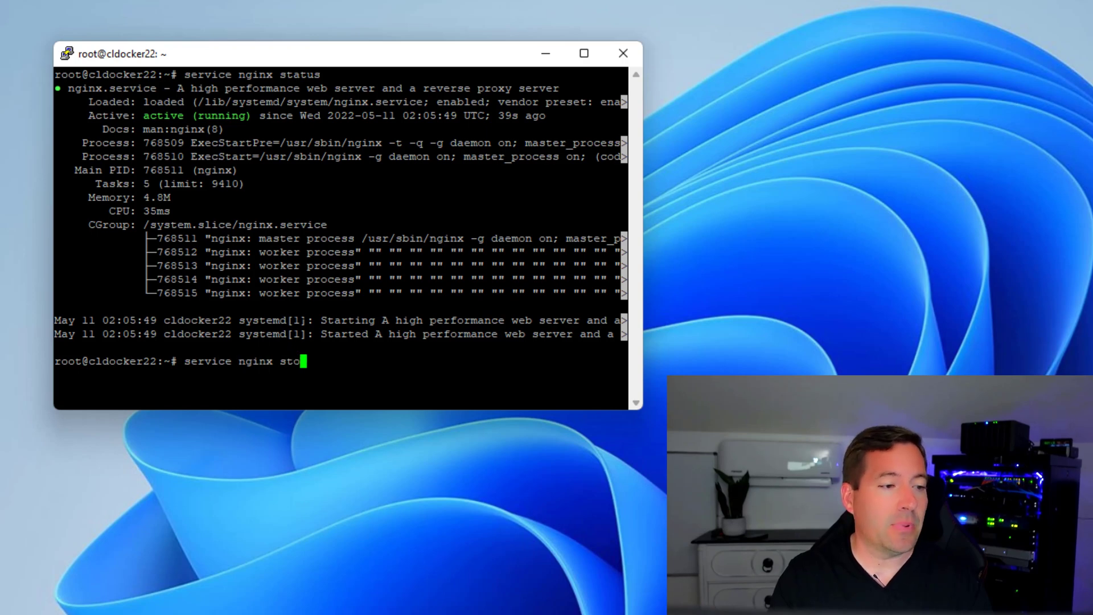
# - Stop Nginx, then check its status reads inactive (dead) and quit the pager
pyautogui.write('p')
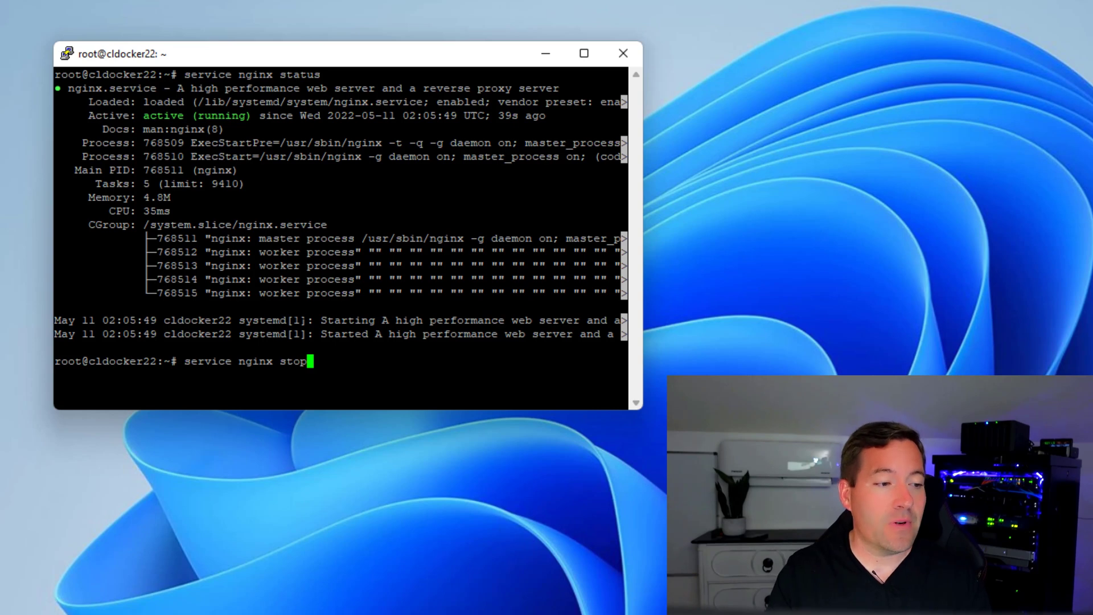
pyautogui.press('Return')
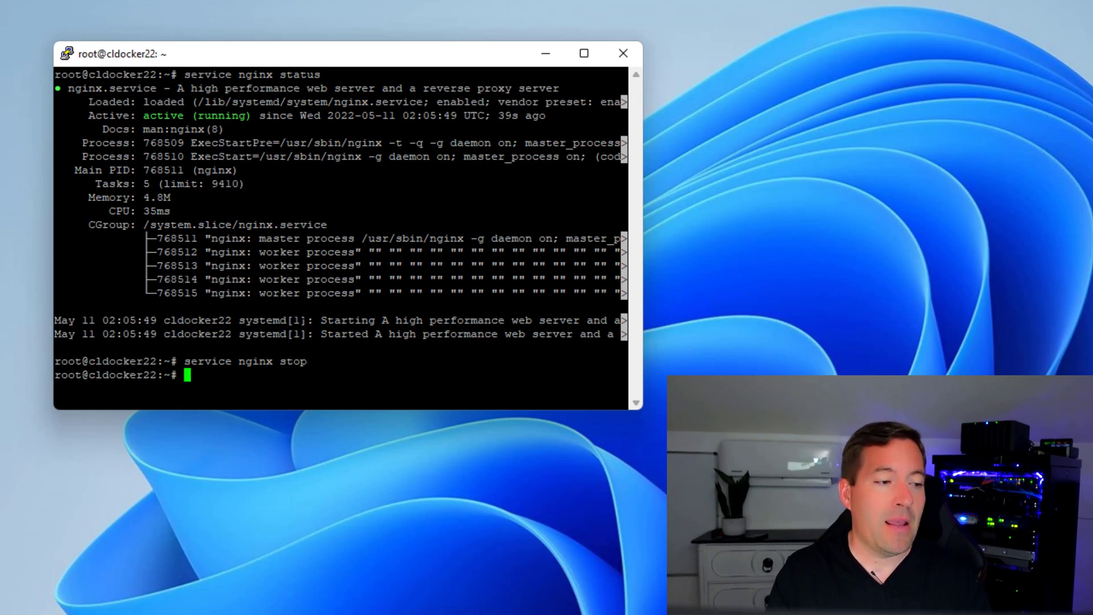
pyautogui.write('service nginx status')
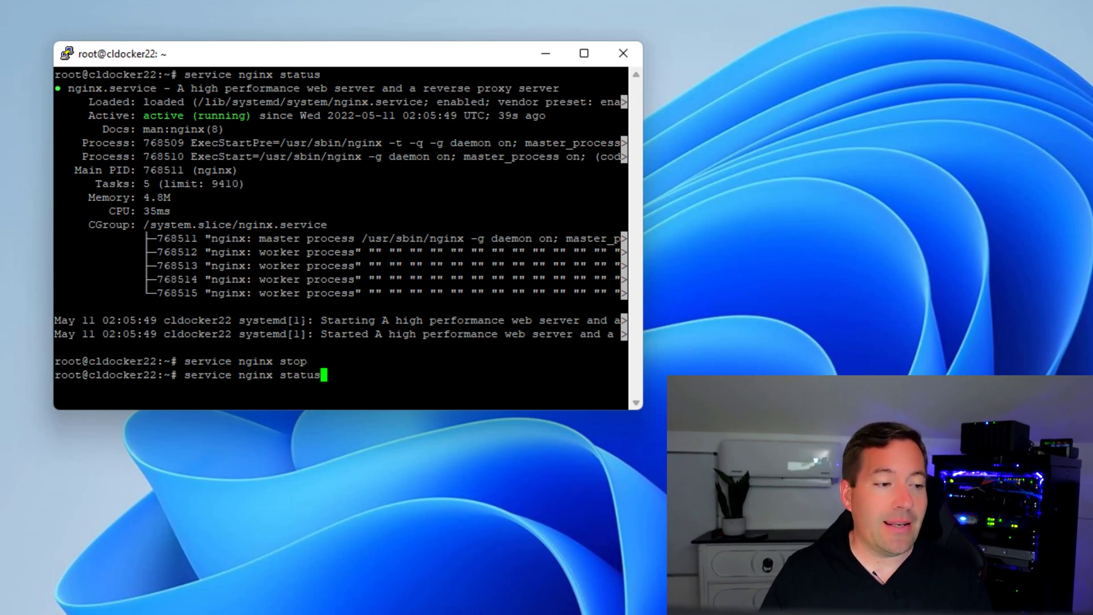
pyautogui.press('Return')
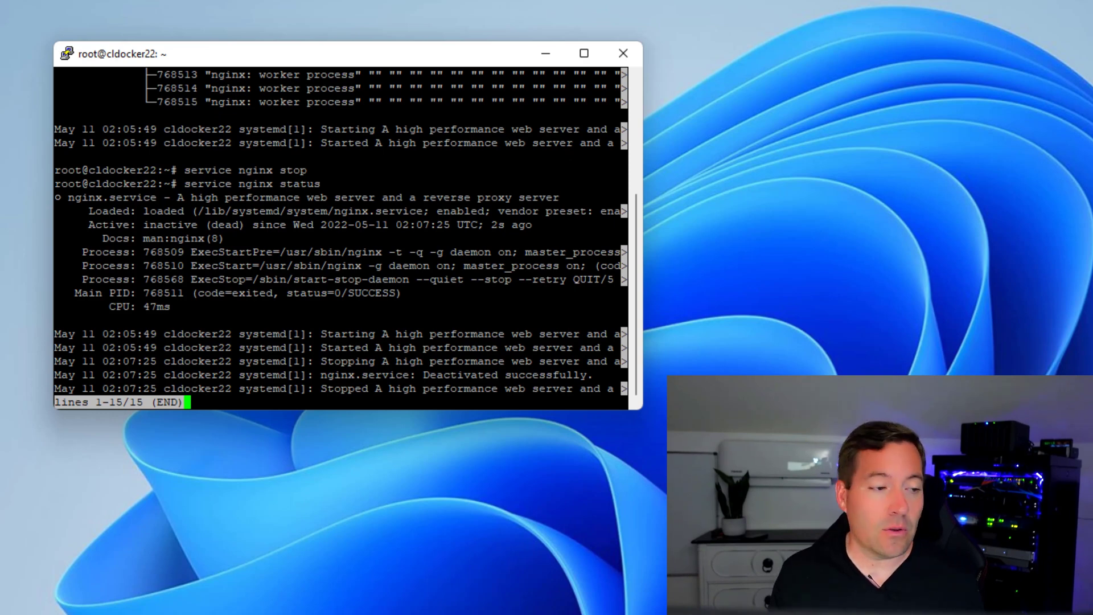
pyautogui.press('q')
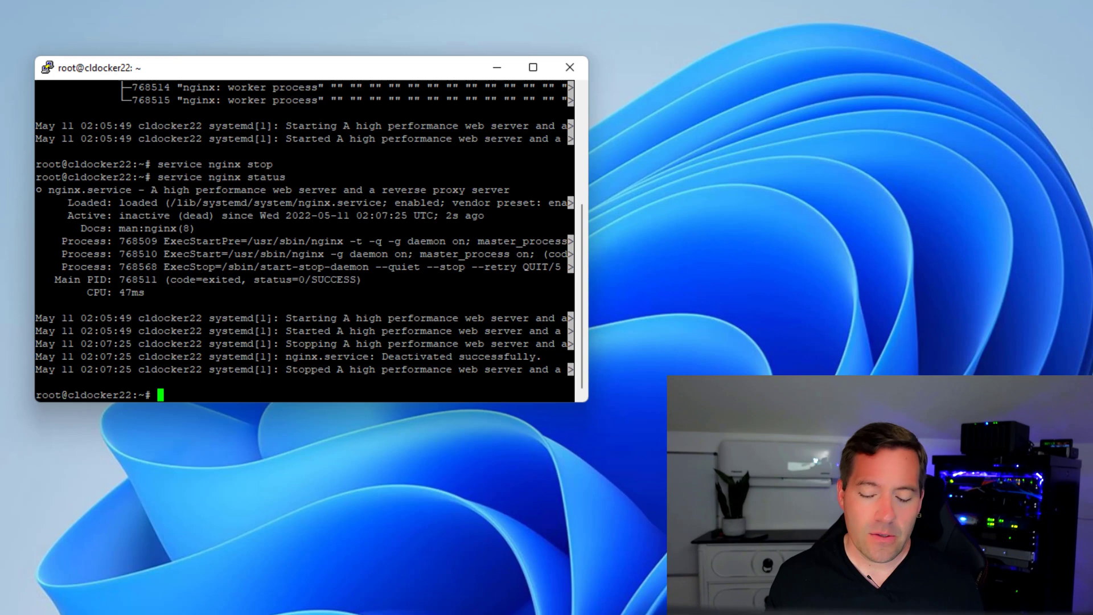
pyautogui.write('./chec')
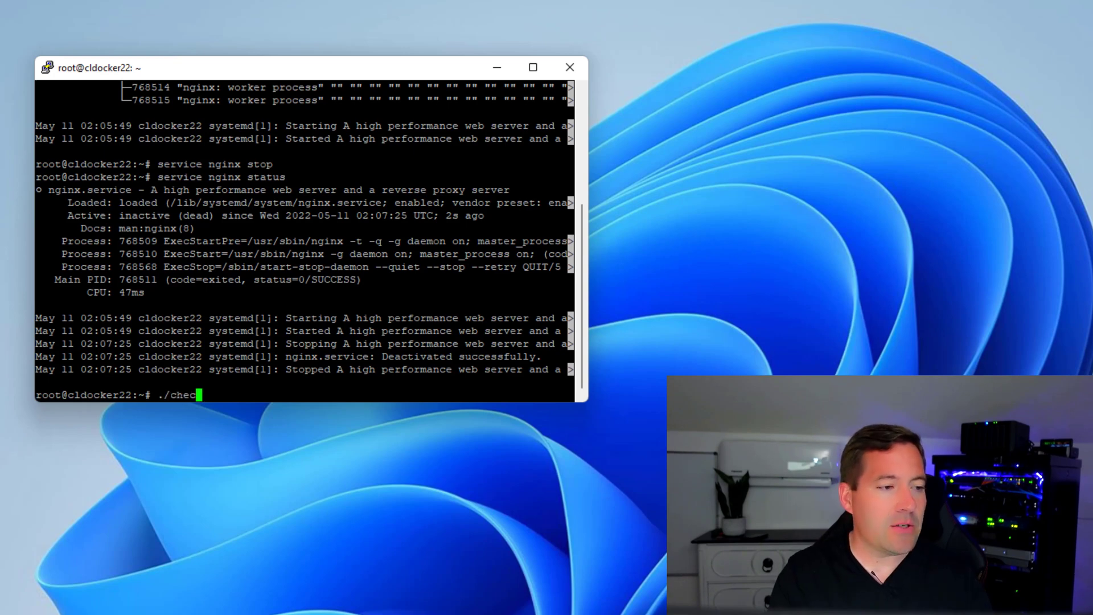
# - Run ./checkservice.sh so it detects stopped Nginx and starts it
pyautogui.write('kservice.sh')
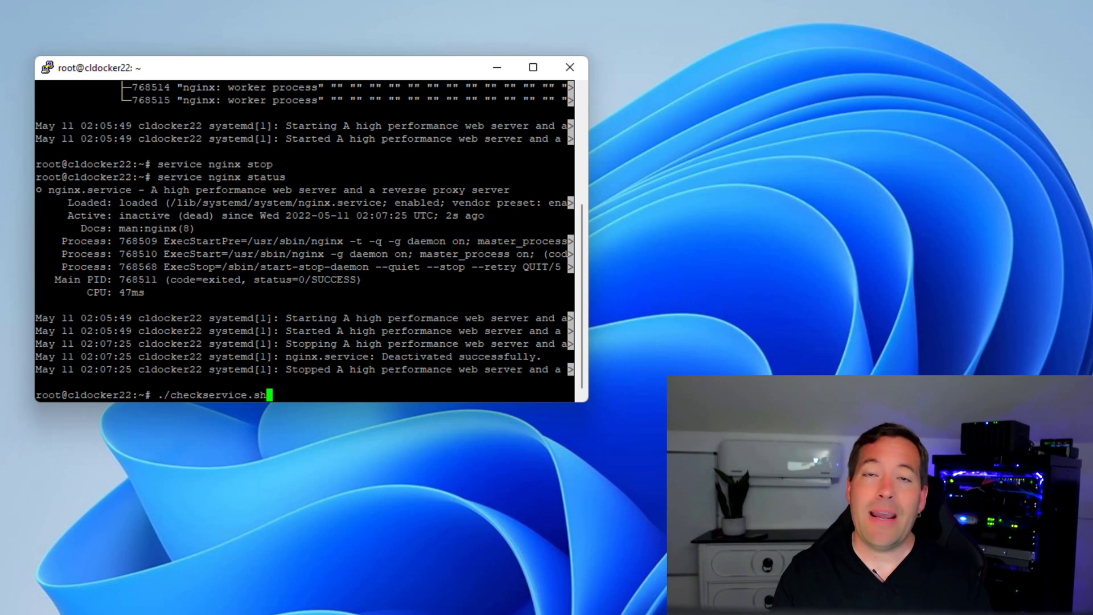
pyautogui.press('Return')
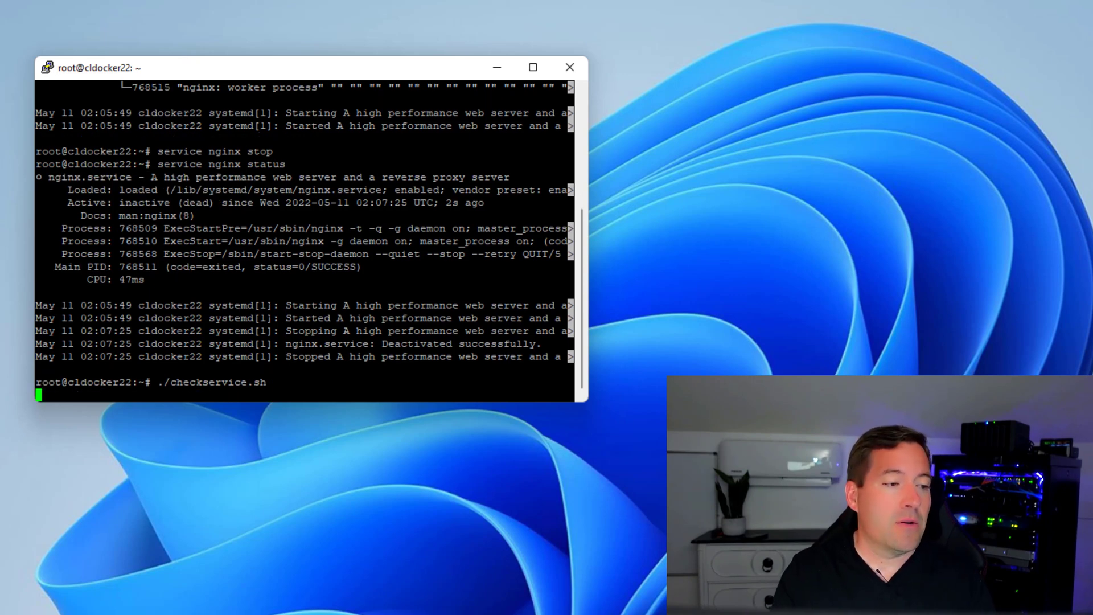
pyautogui.press('Return')
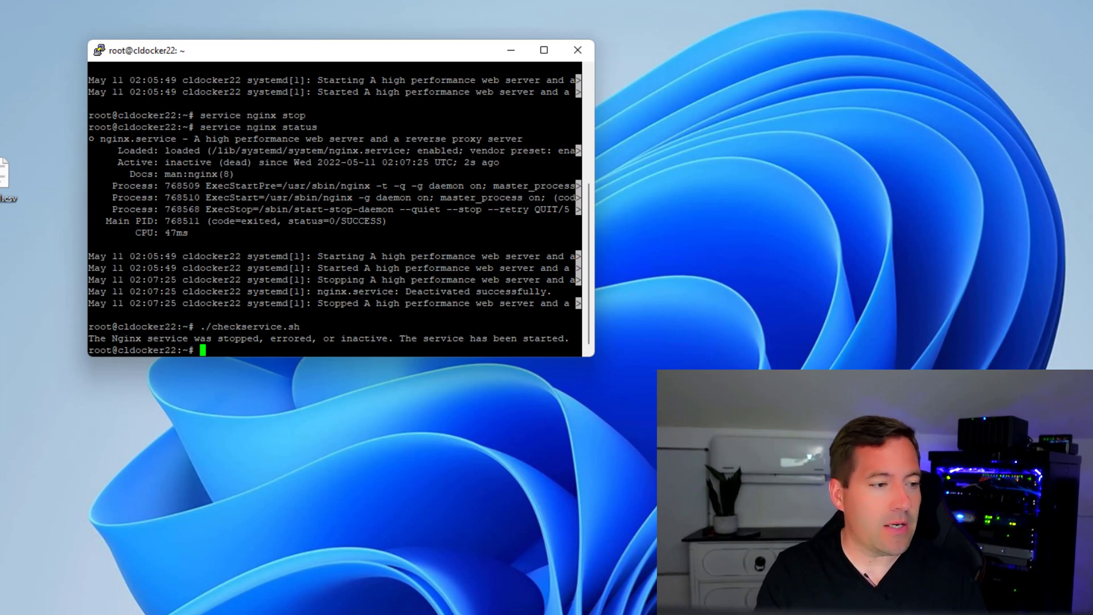
# - Check 'service nginx status' again to see Nginx active (running)
pyautogui.write('servoce')
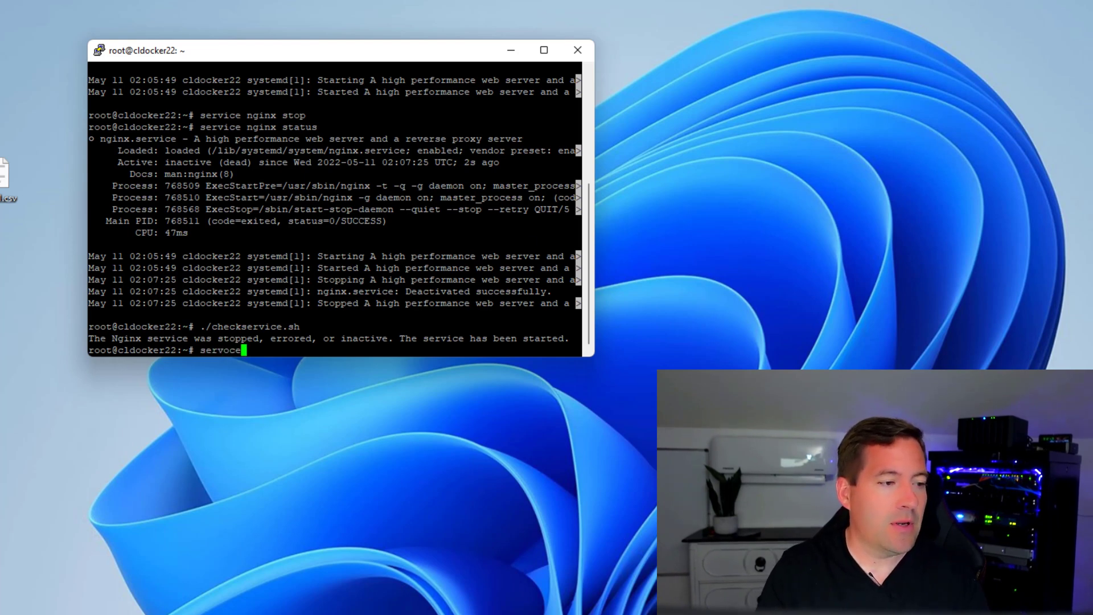
pyautogui.write('service nginx st')
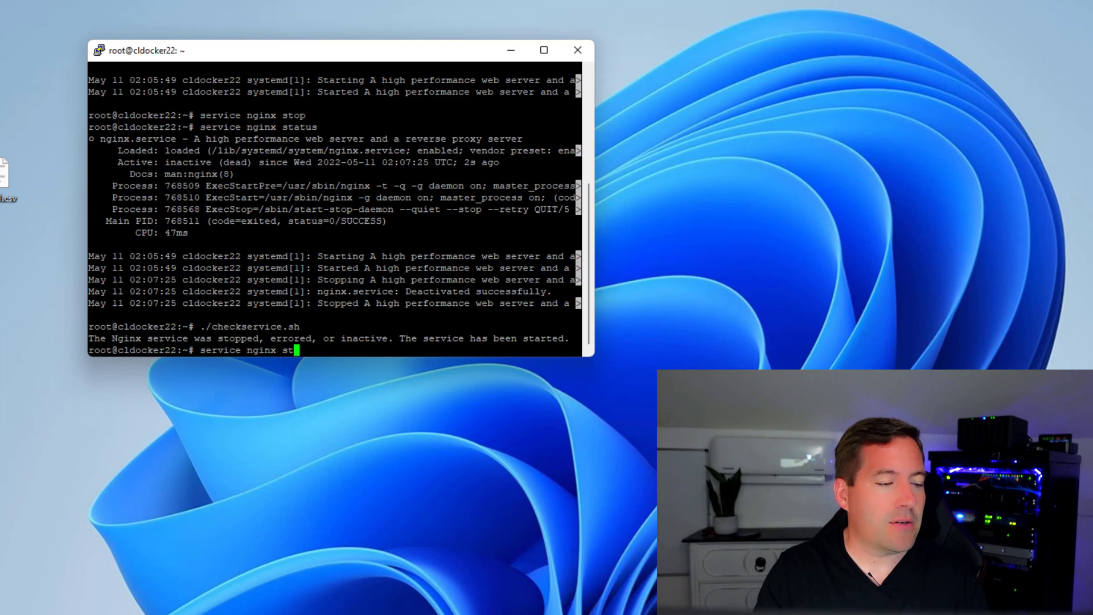
pyautogui.press('Return')
pyautogui.write('cron')
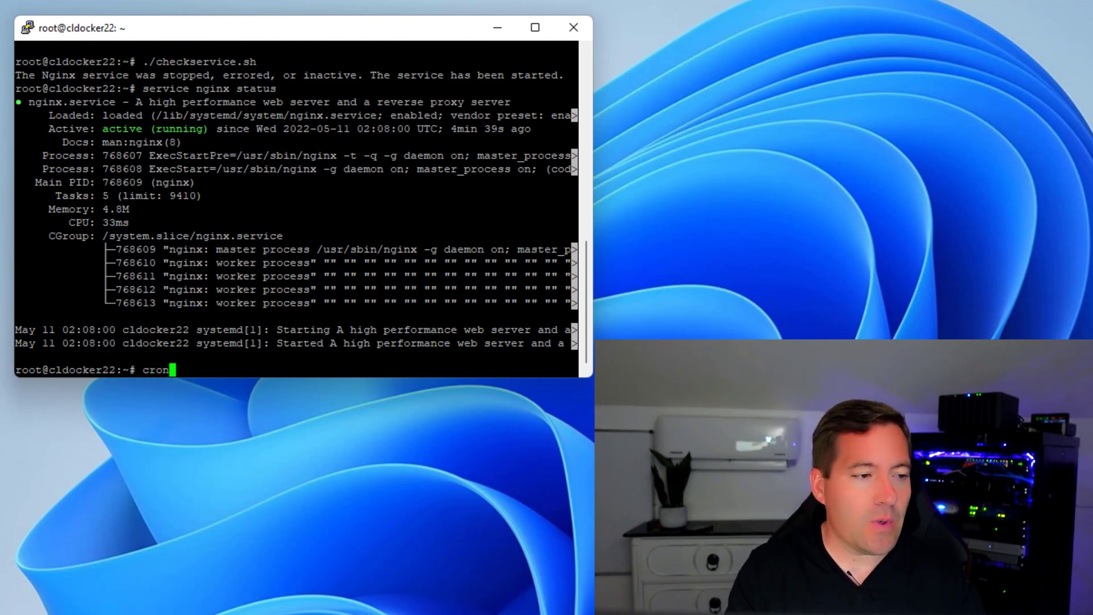
# - Run 'crontab -e' and choose option 1, /bin/nano, as the editor
pyautogui.write('tab -')
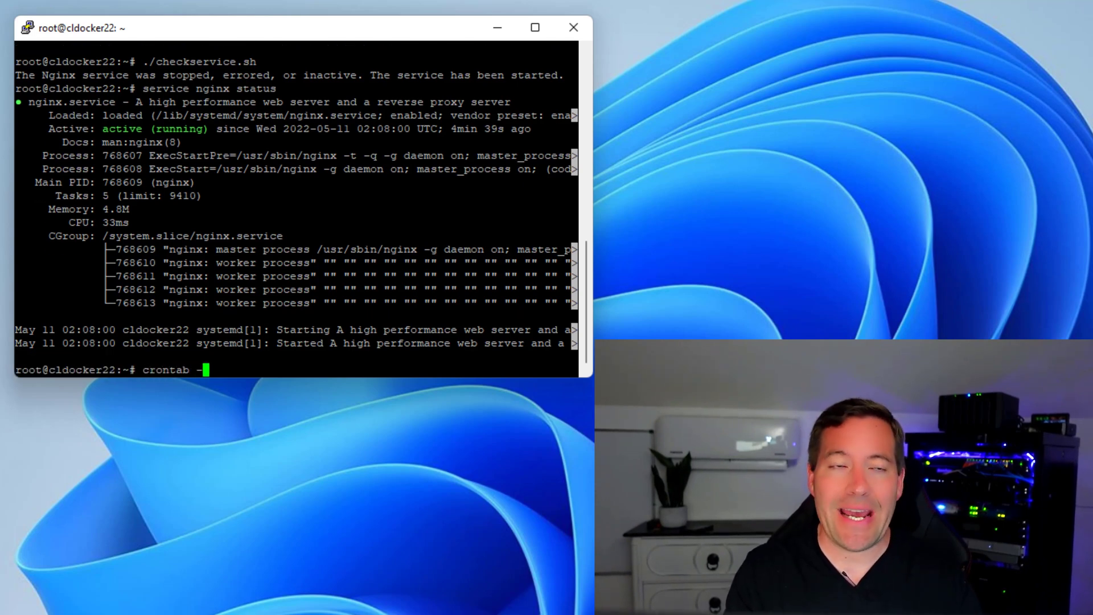
pyautogui.press('Return')
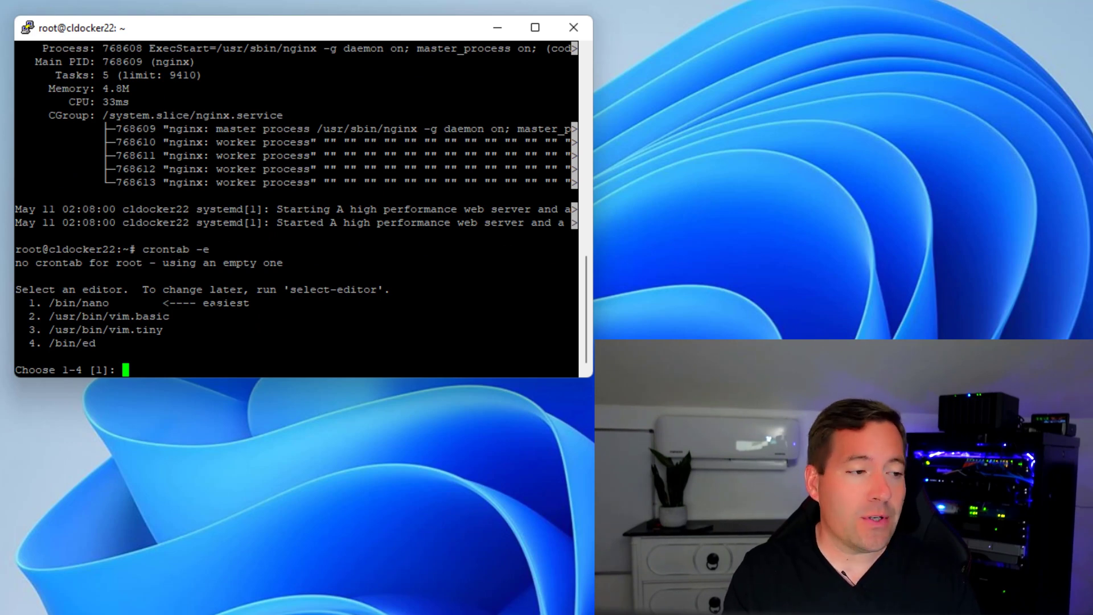
pyautogui.write('1')
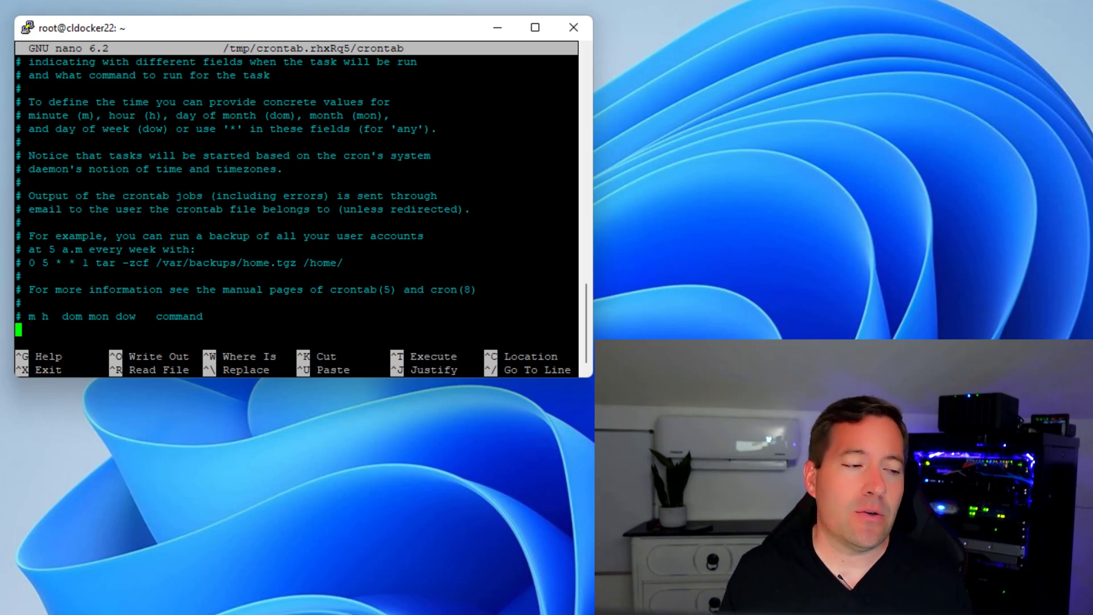
# - Add '*/1 * * * * /root/checkservice.sh' to the crontab and save on exit
pyautogui.write('*/1 * * * * /root/checkservice.sh')
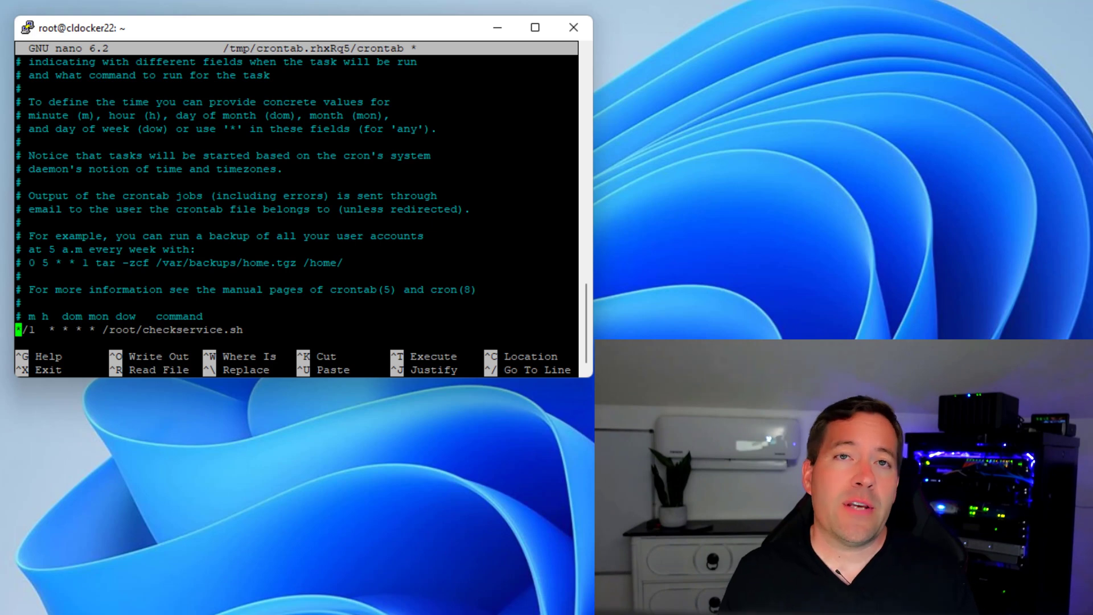
pyautogui.write('*/')
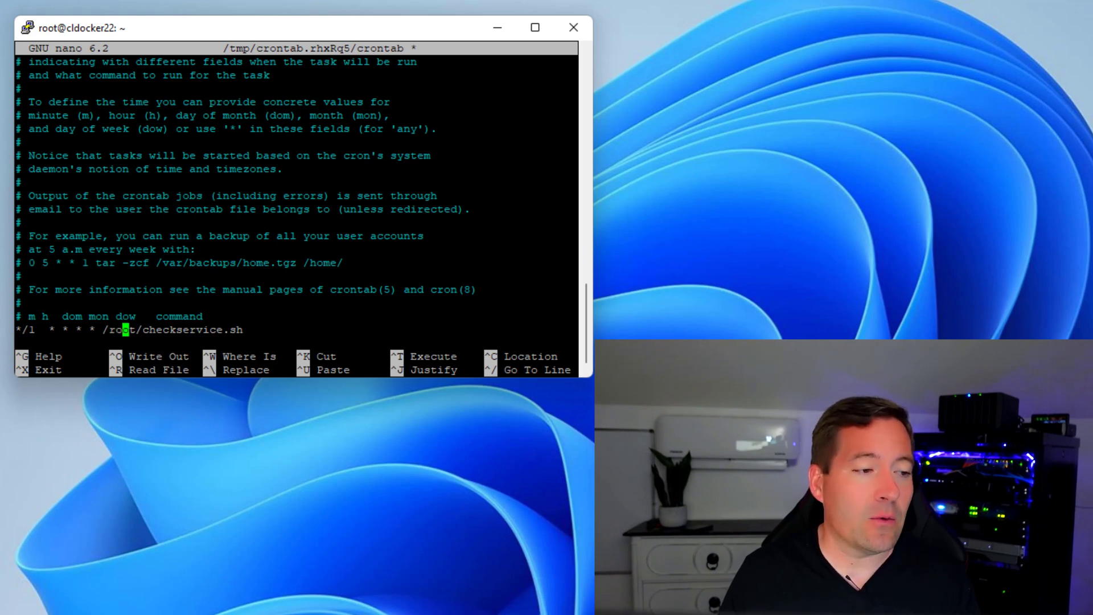
pyautogui.press('Right')
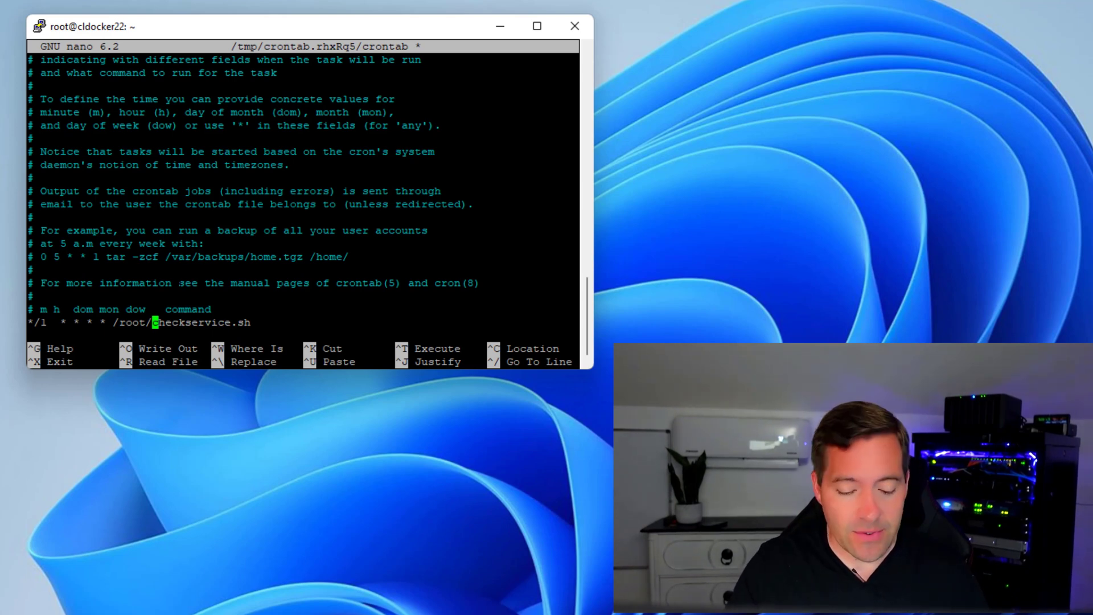
pyautogui.press('ctrl+x')
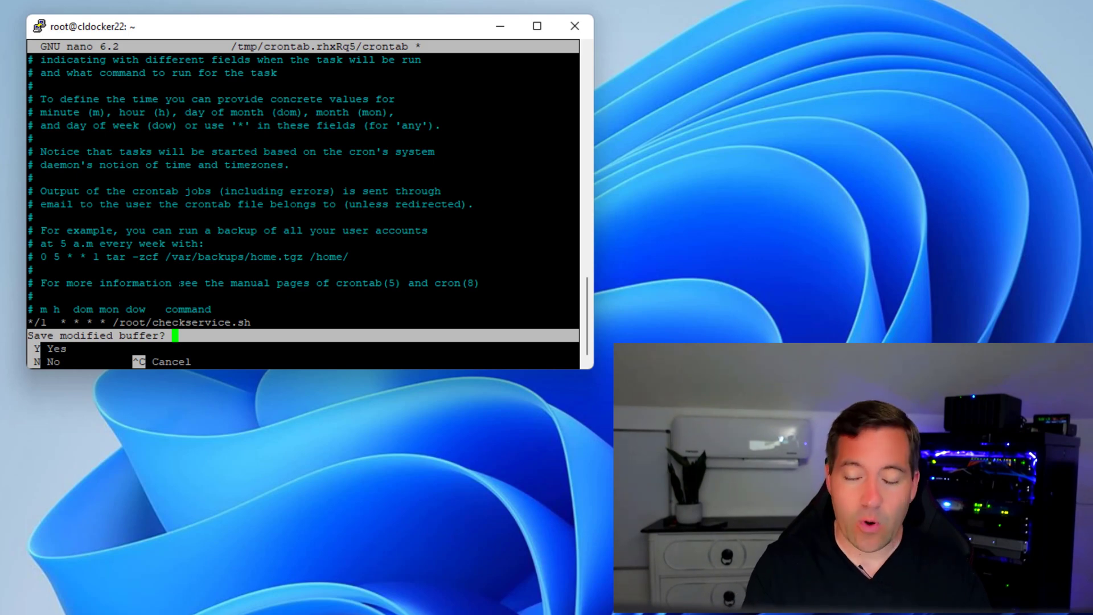
pyautogui.press('y')
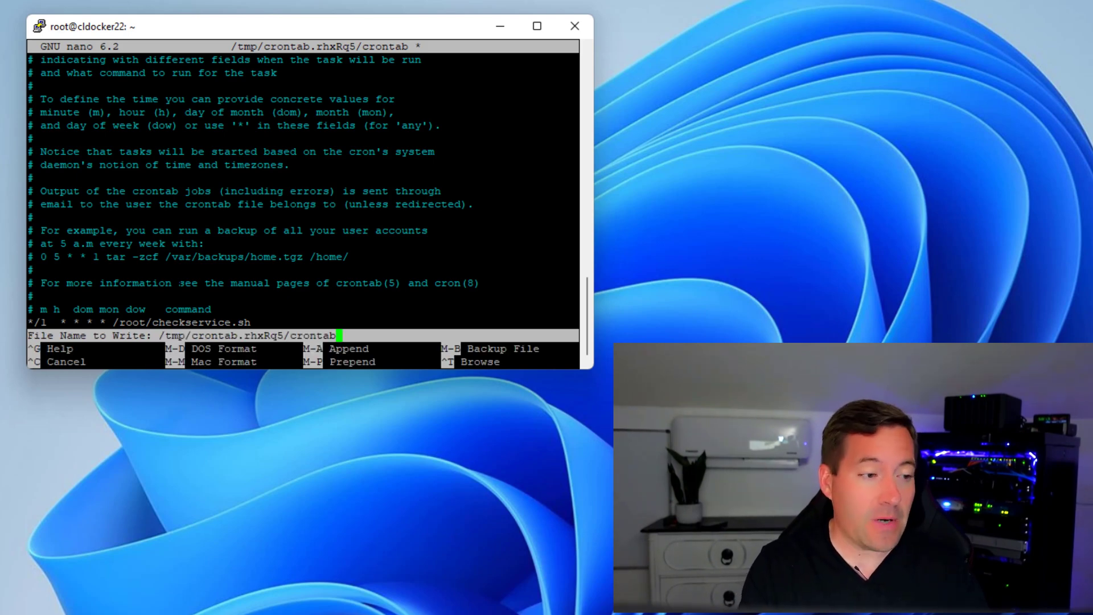